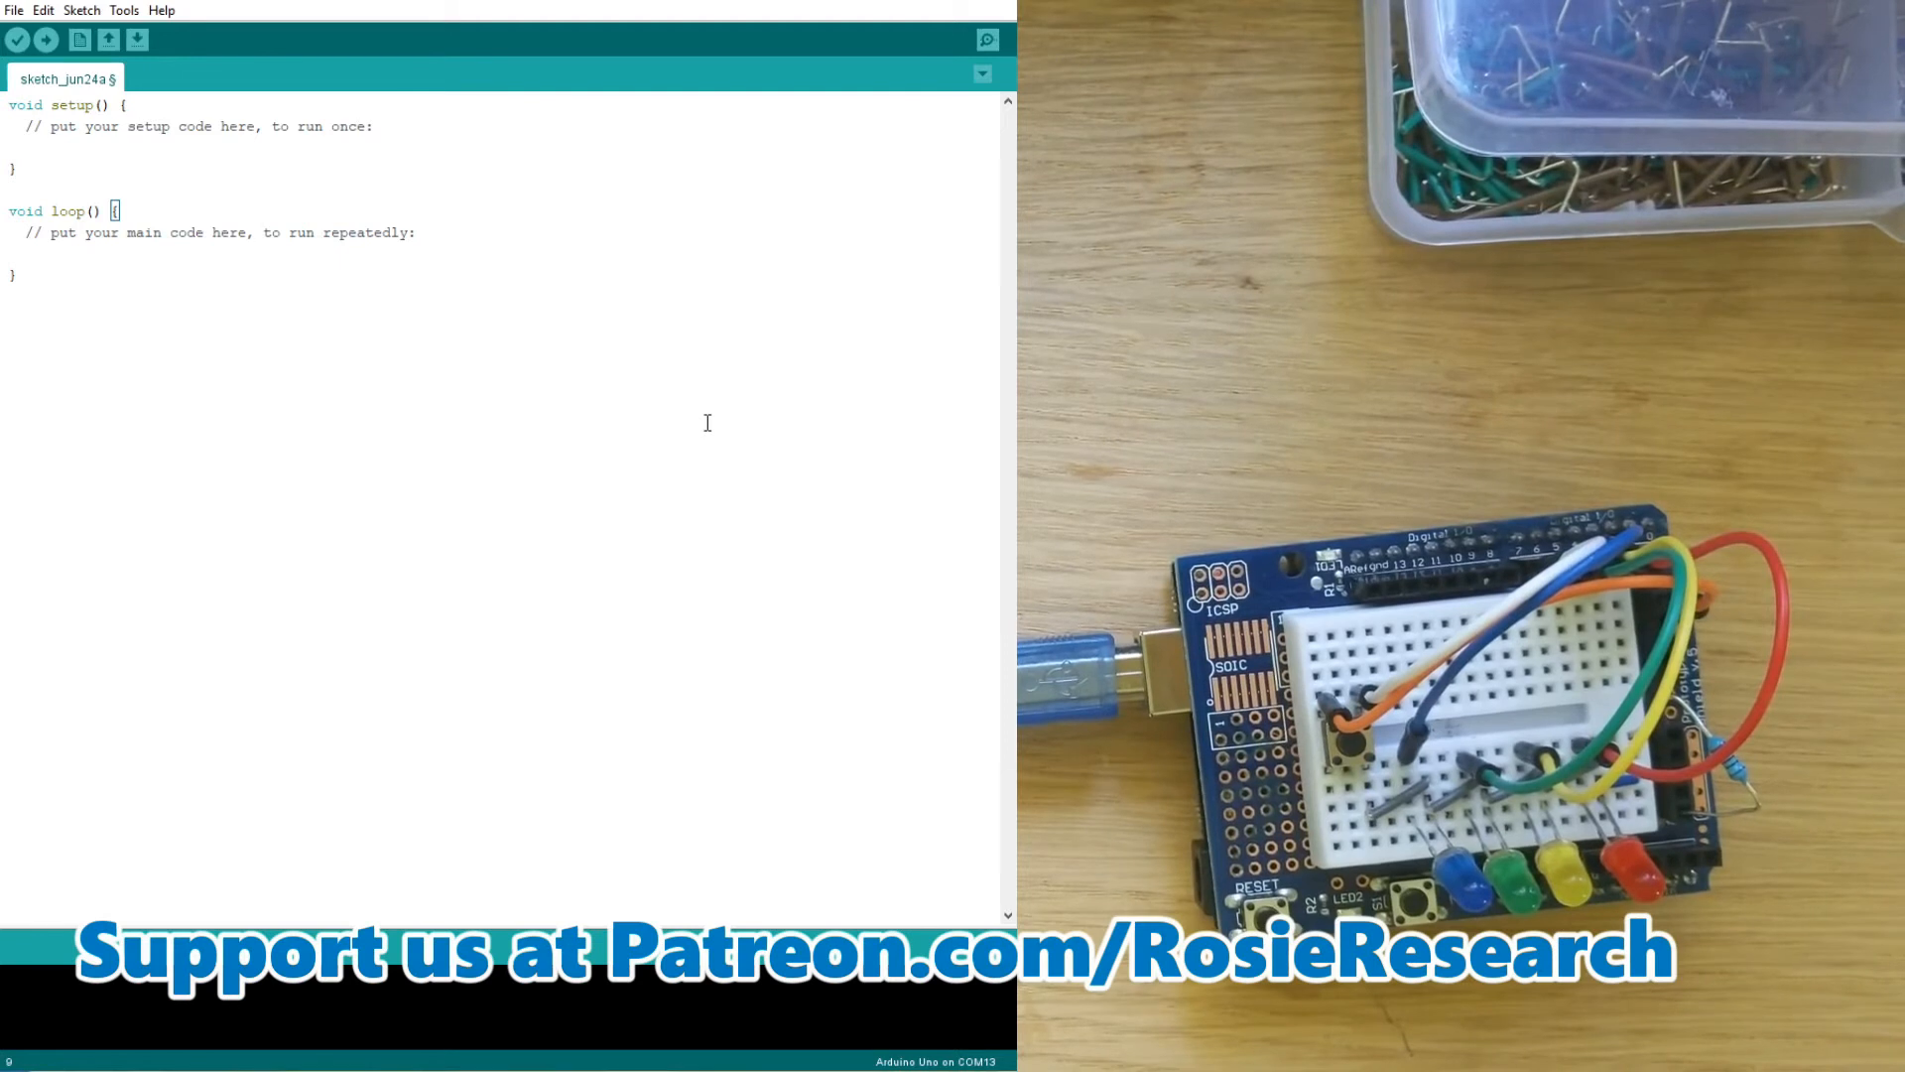
Replace the empty template with the LED sorting-hat code: pin setup, button-triggered light chase, random house selection
{"action": "left_click", "coordinate": [12, 274]}
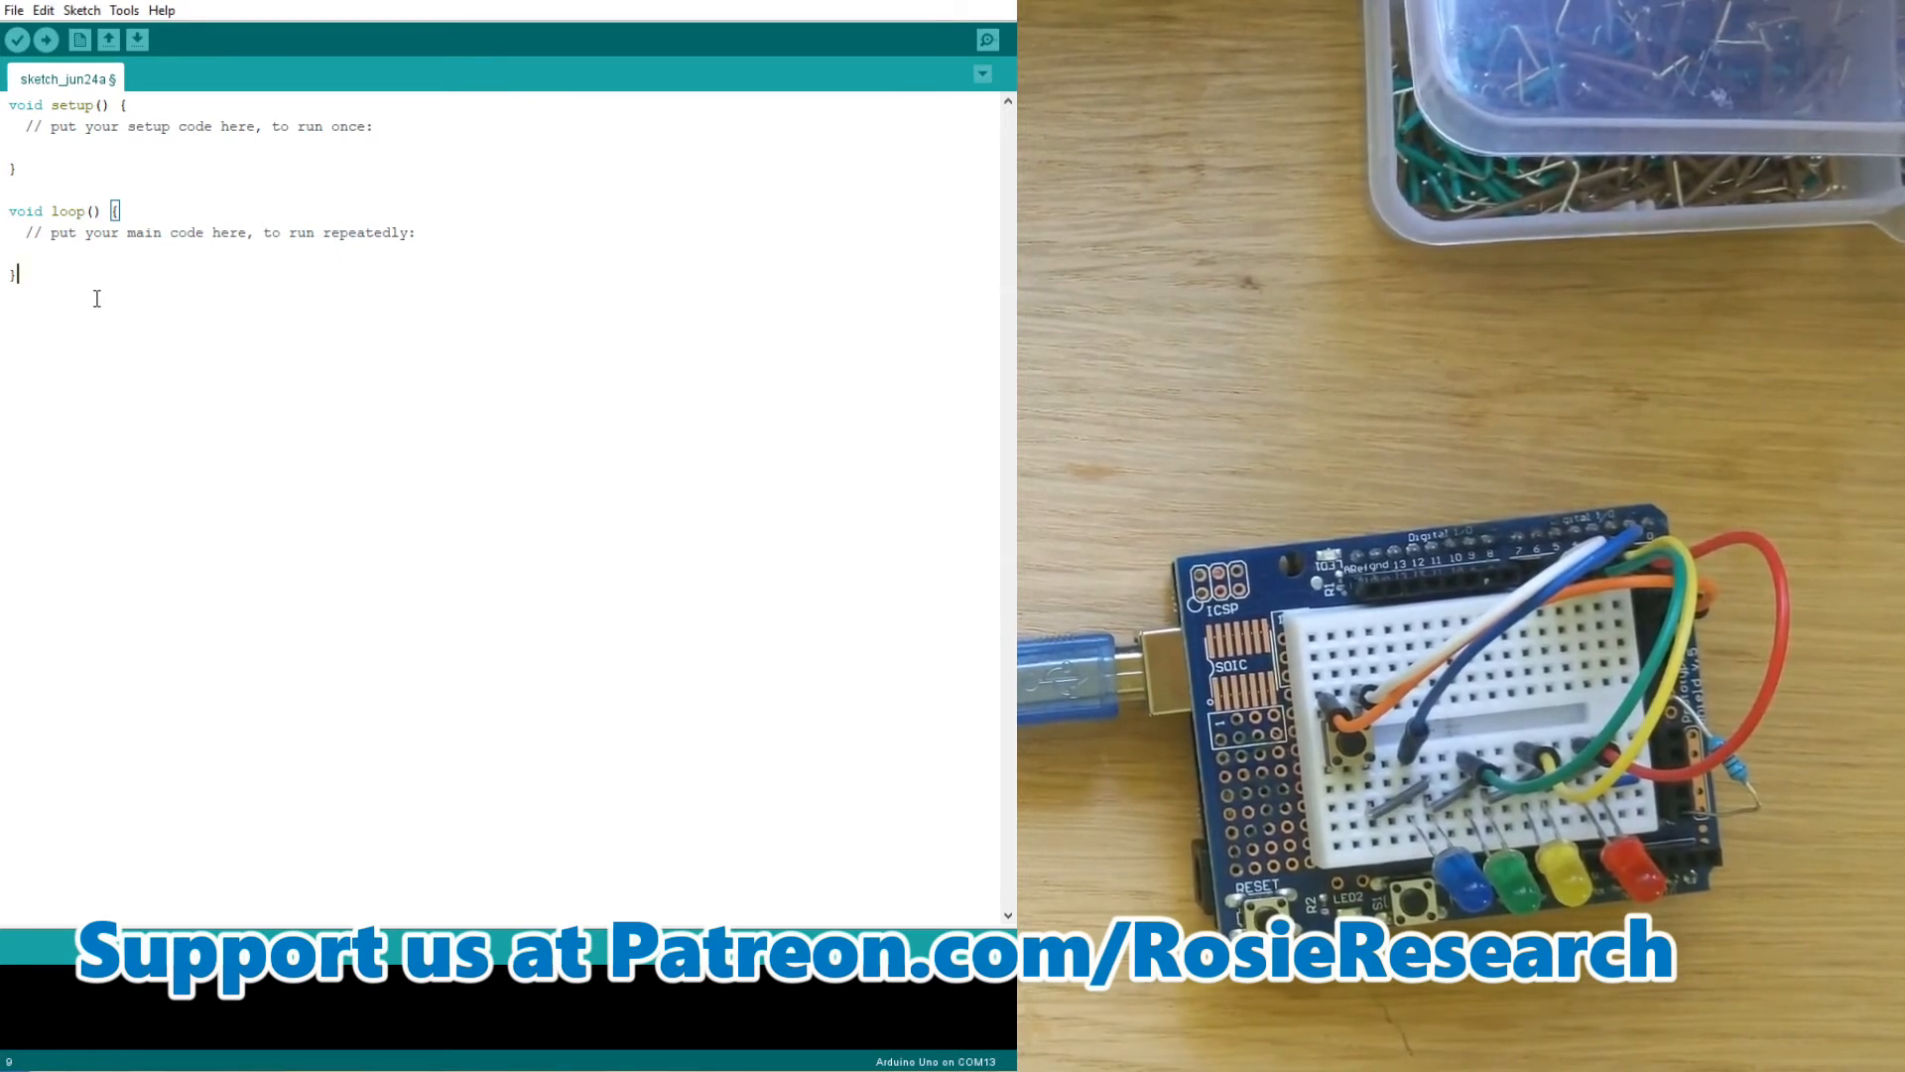
{"action": "key", "text": "ctrl+a"}
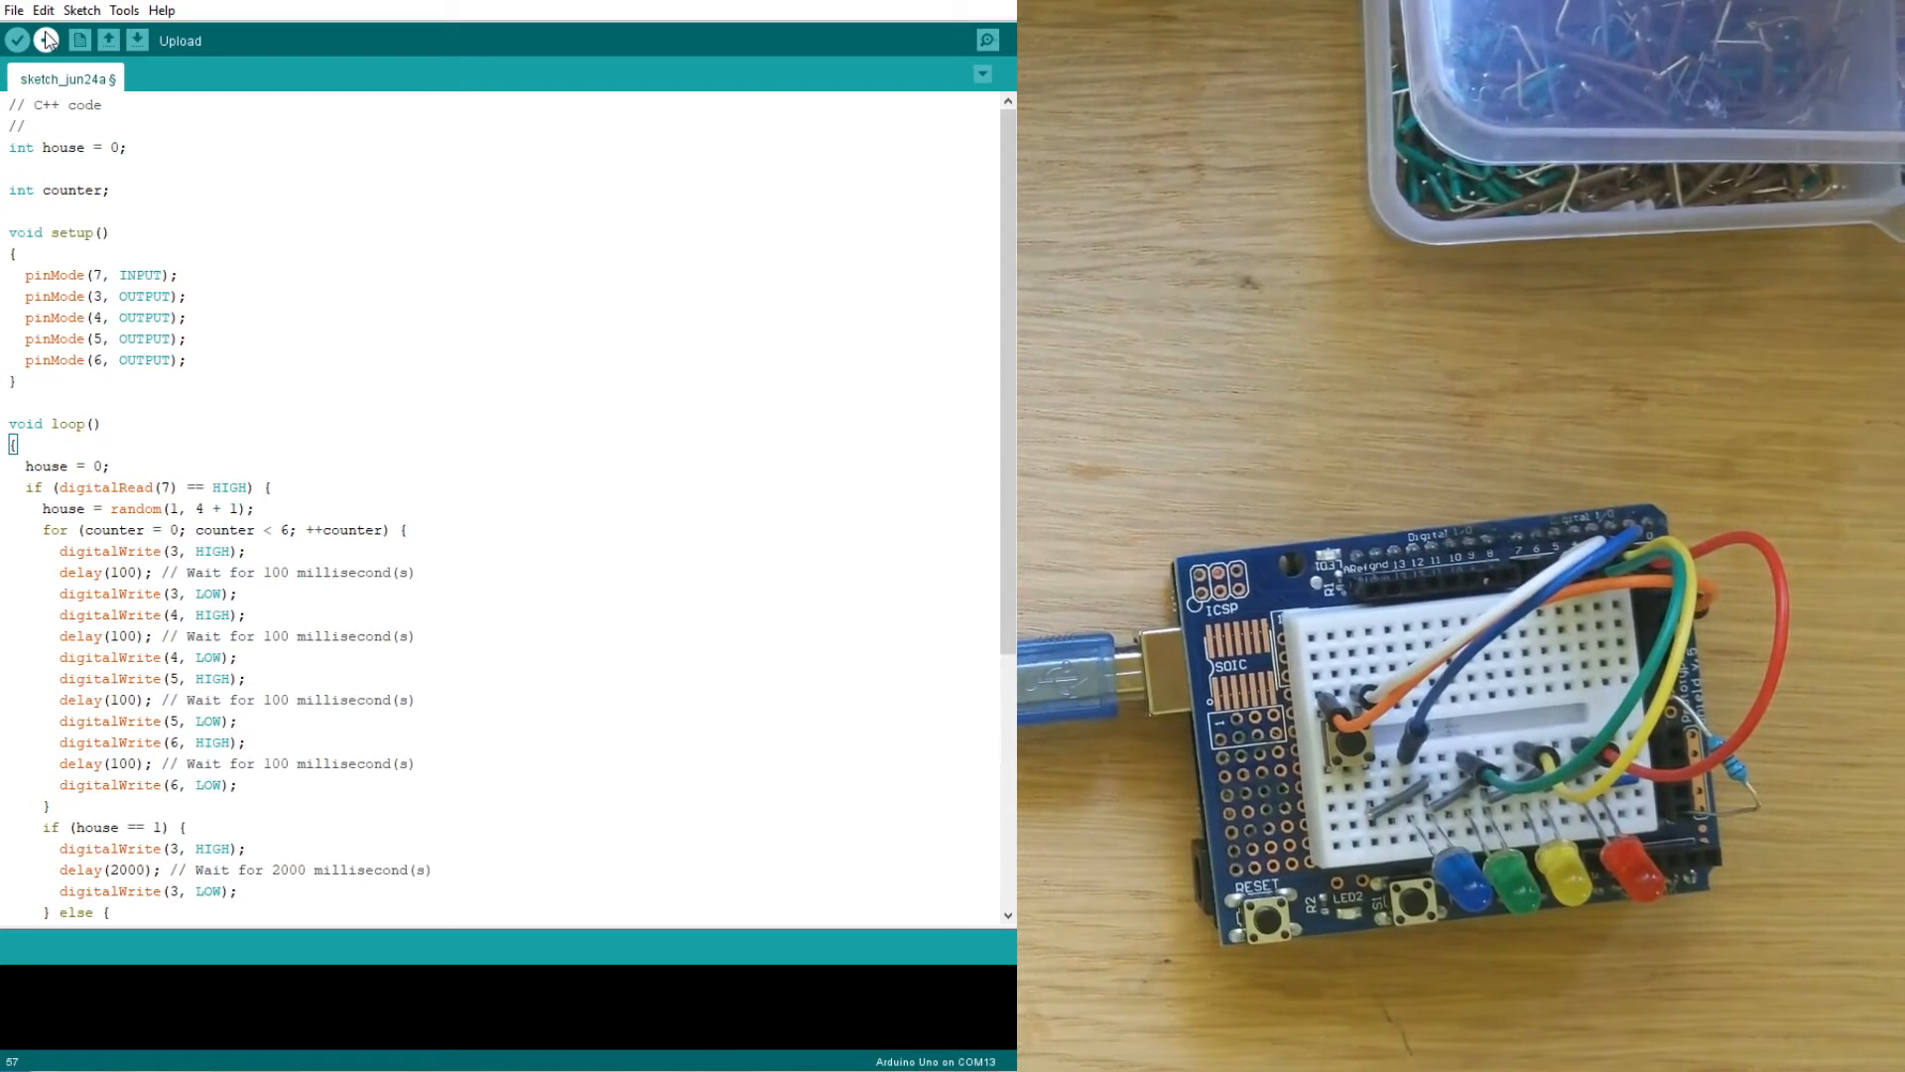
Upload the sorting-hat sketch to the board; it compiles but COM13 reports access denied
{"action": "left_click", "coordinate": [46, 40]}
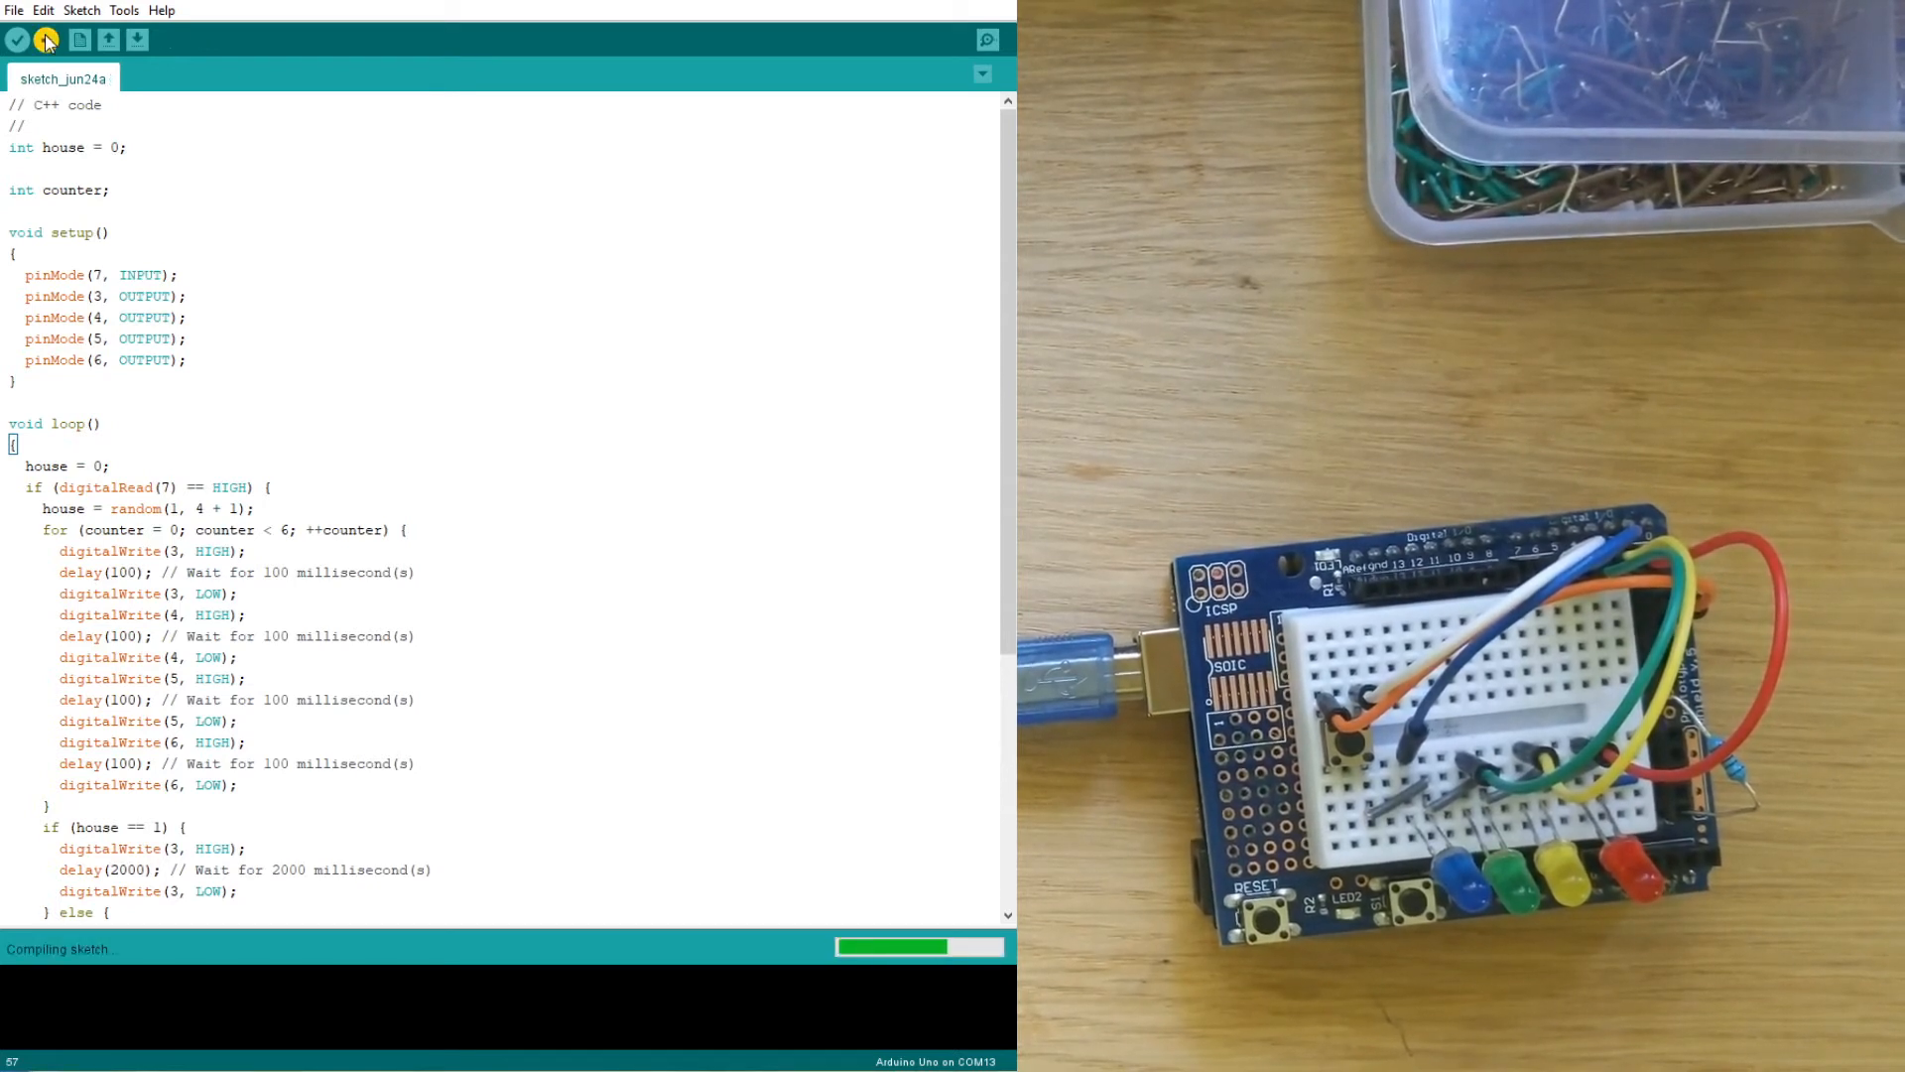
{"action": "left_click", "coordinate": [46, 40]}
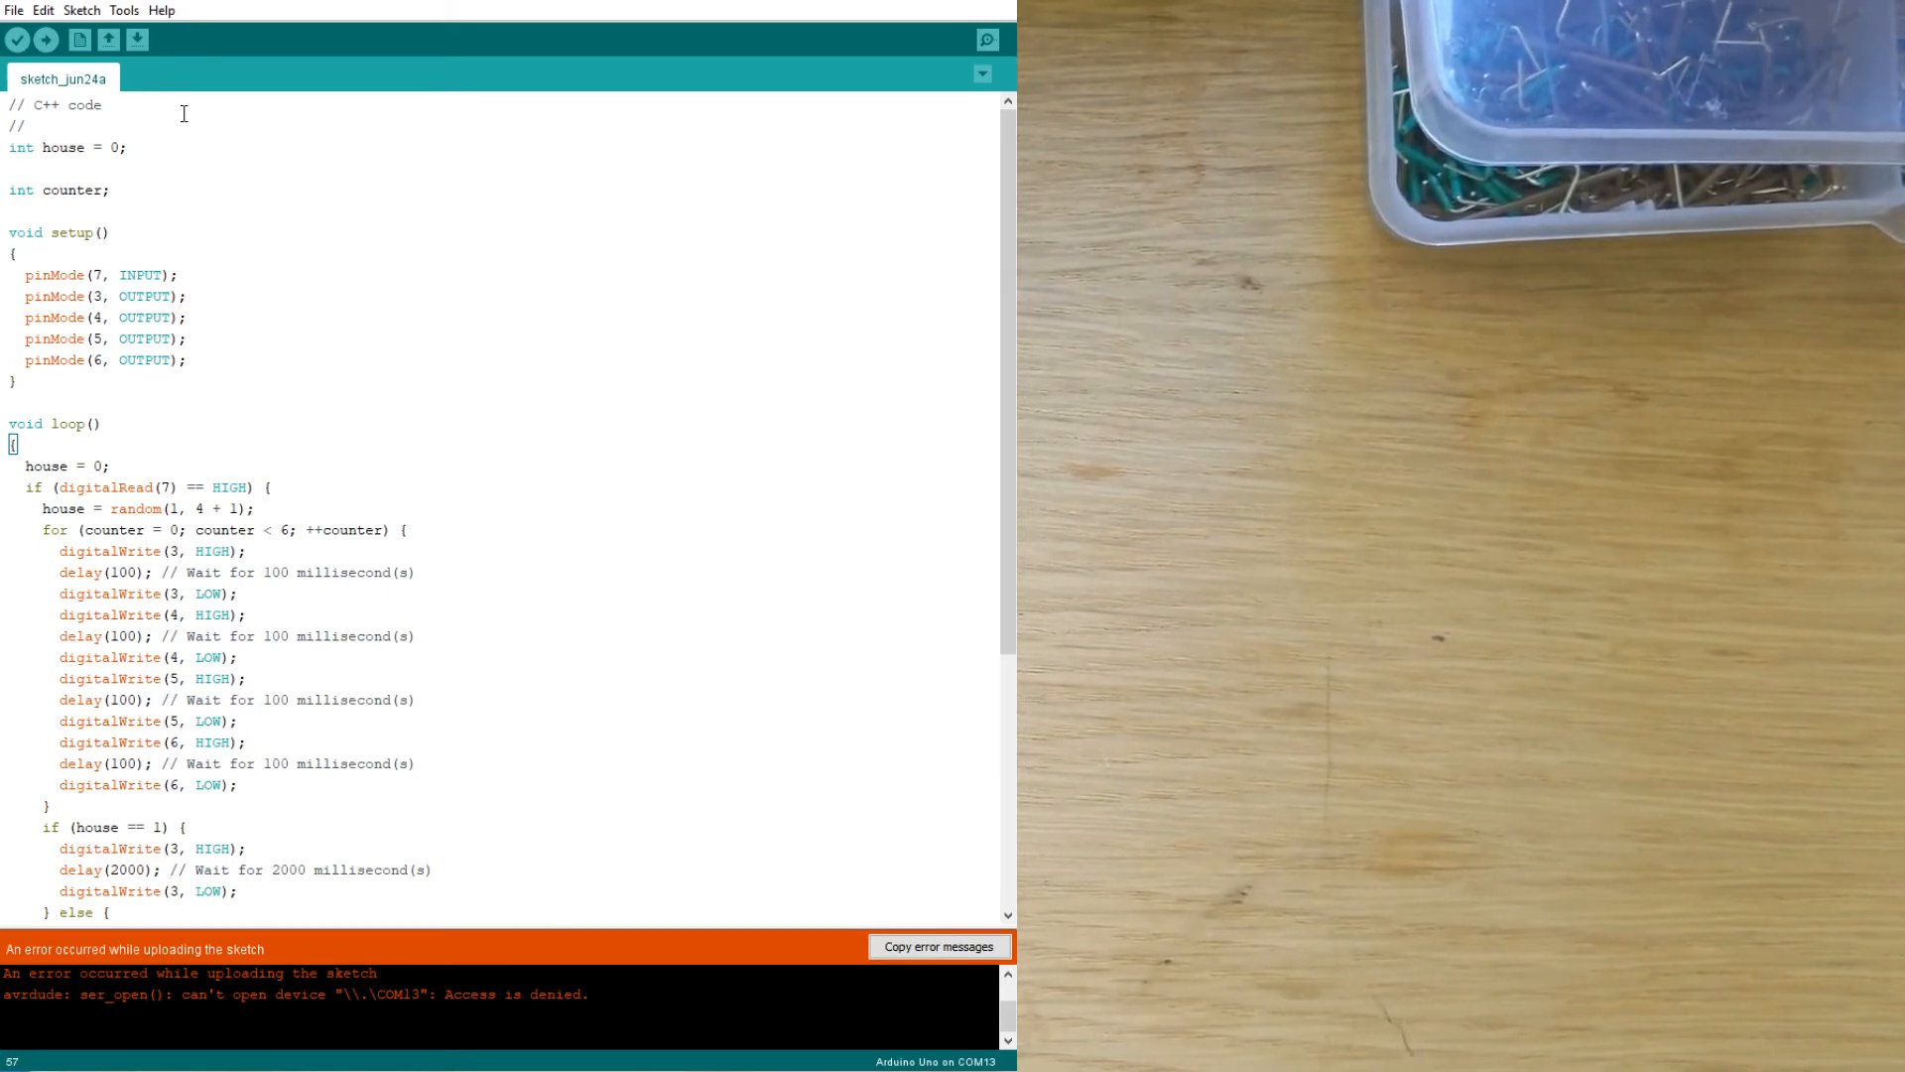
{"action": "mouse_move", "coordinate": [18, 39]}
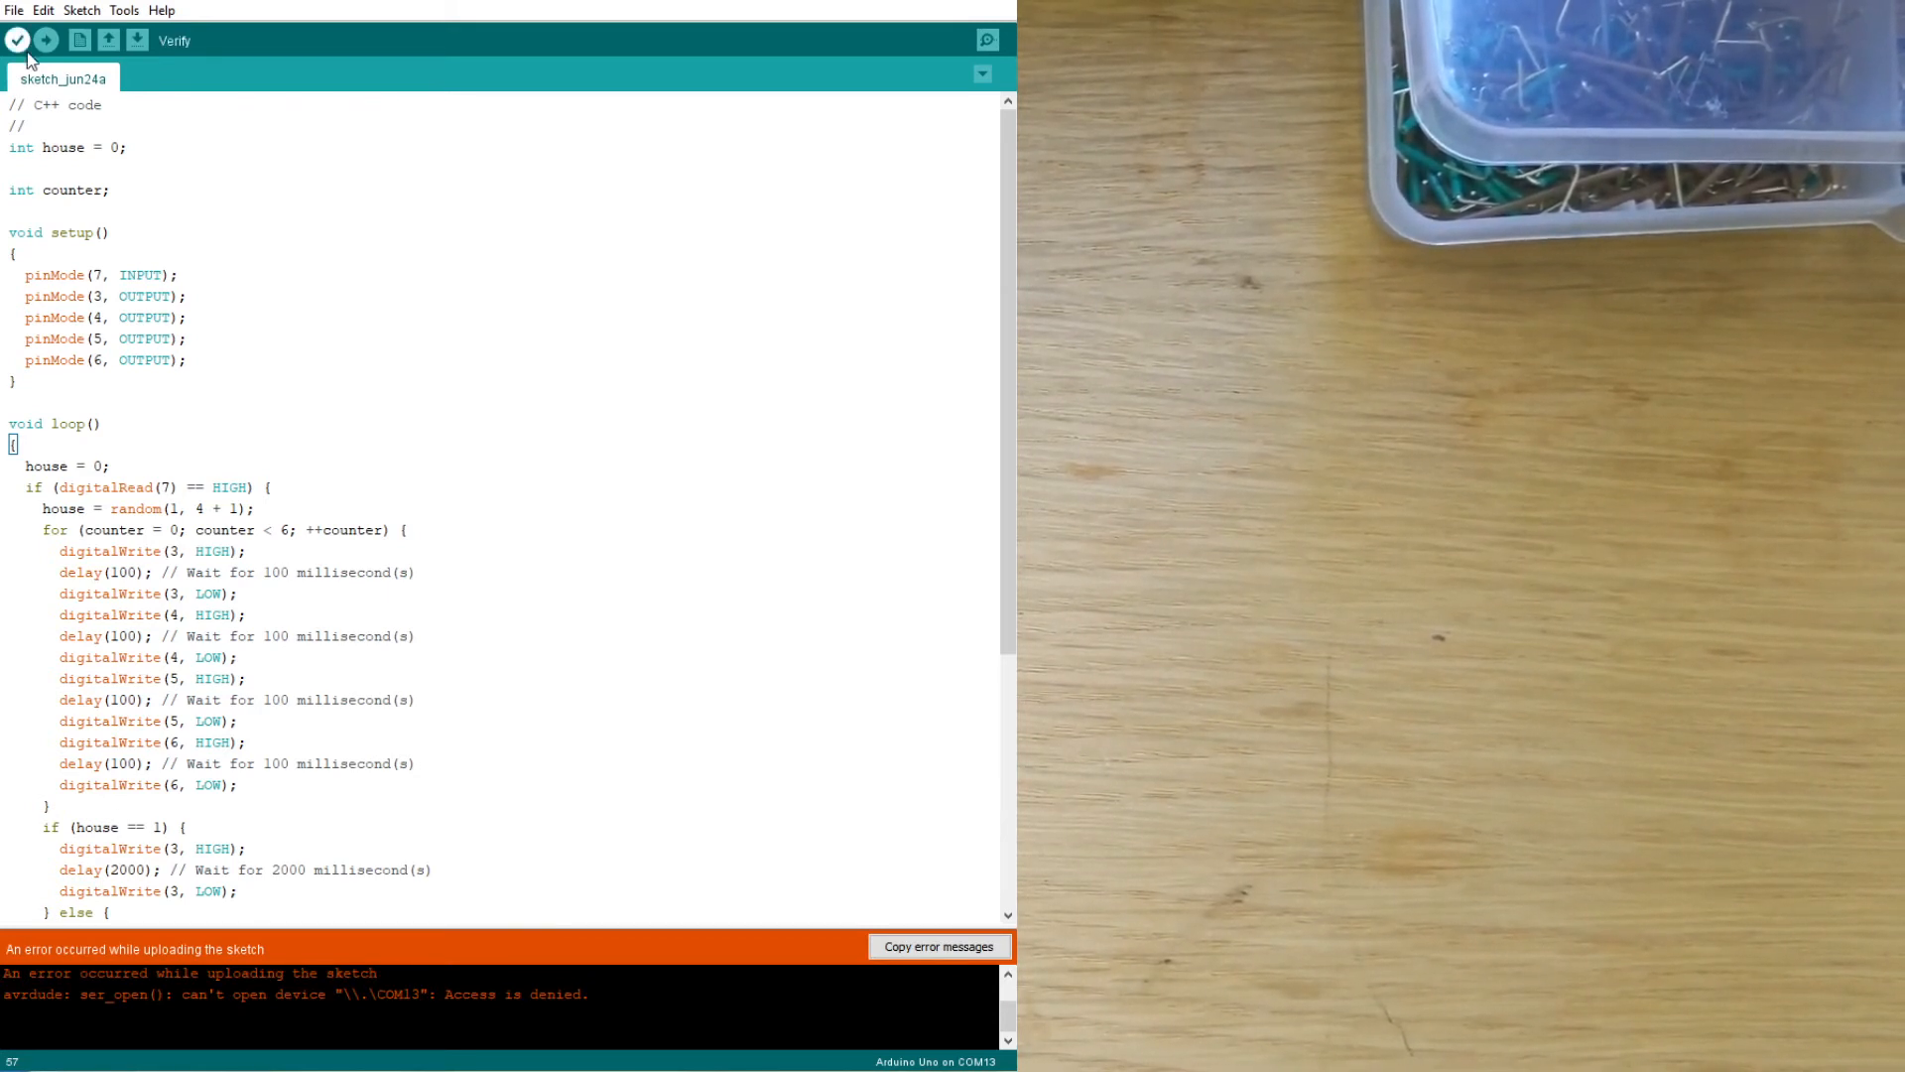
Retry the upload until it succeeds at 1964 bytes of storage, then start another upload
{"action": "left_click", "coordinate": [46, 40]}
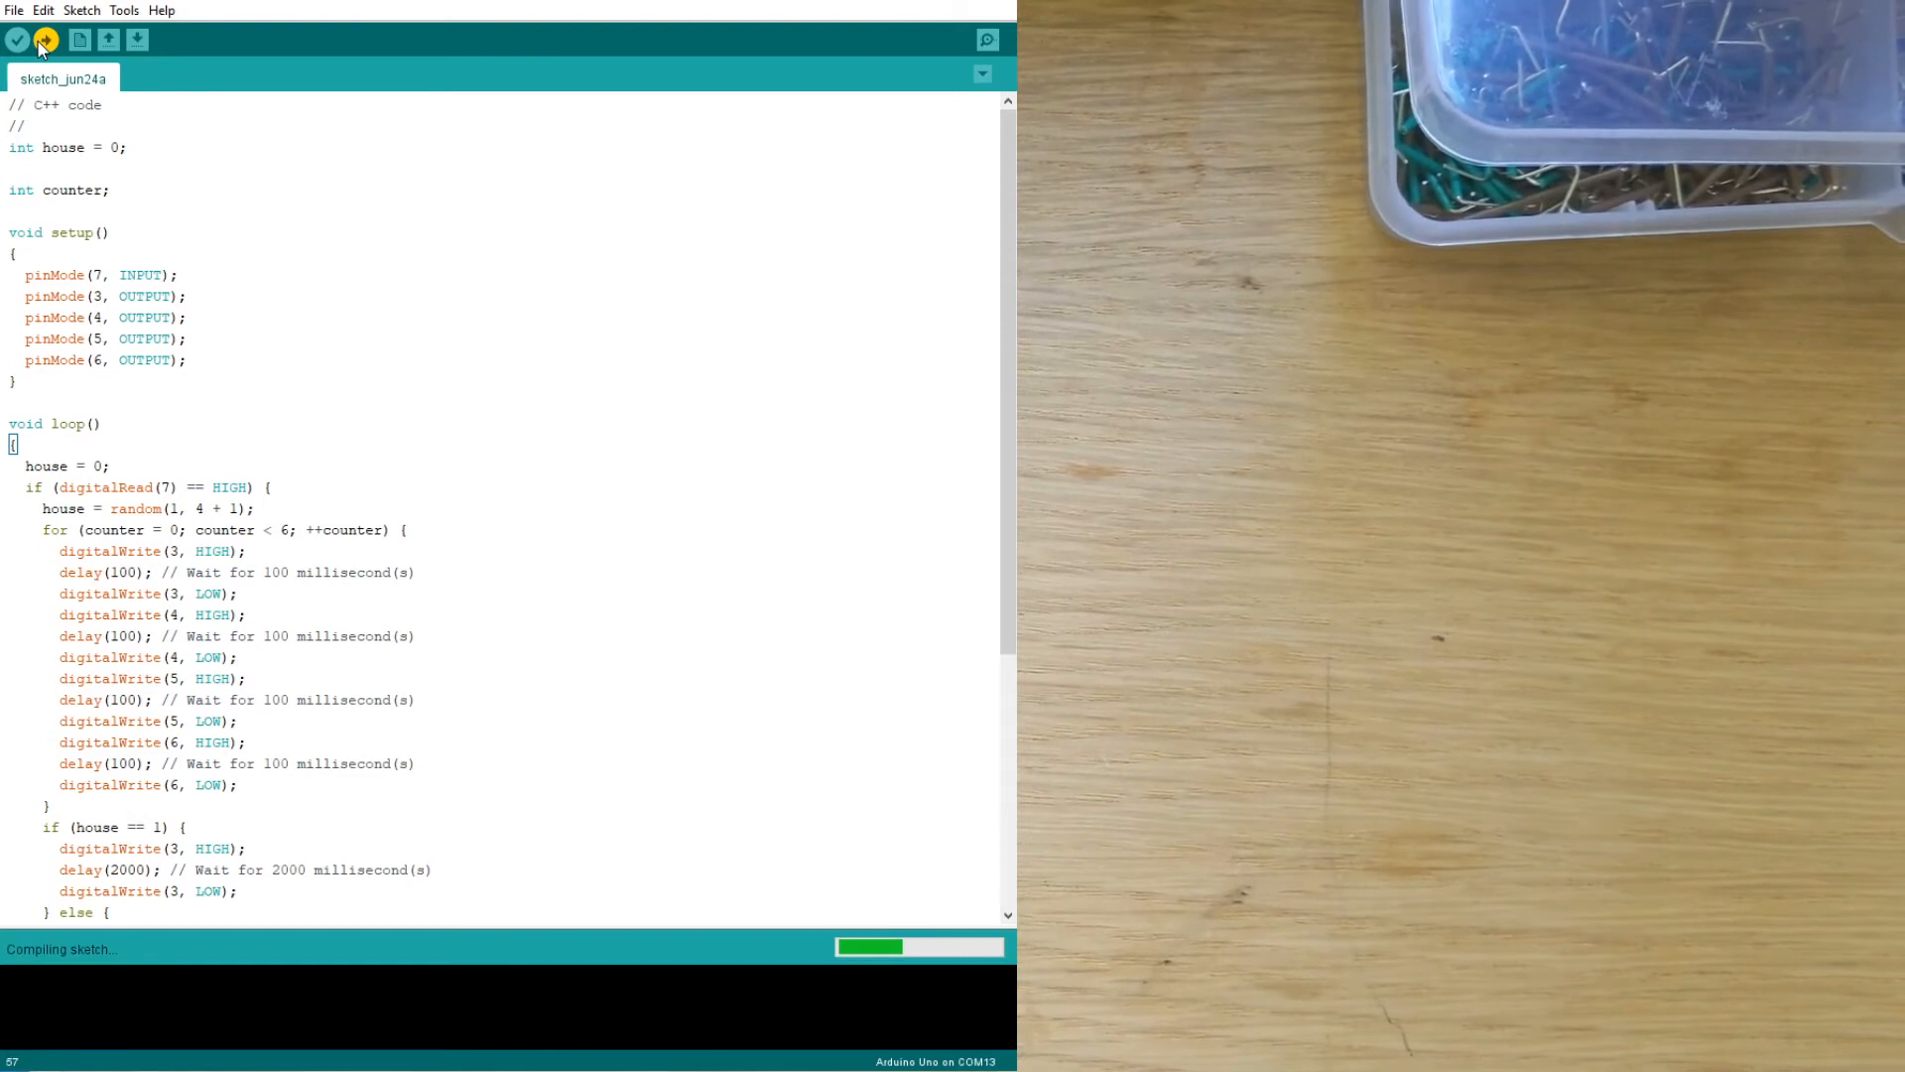
{"action": "left_click", "coordinate": [45, 40]}
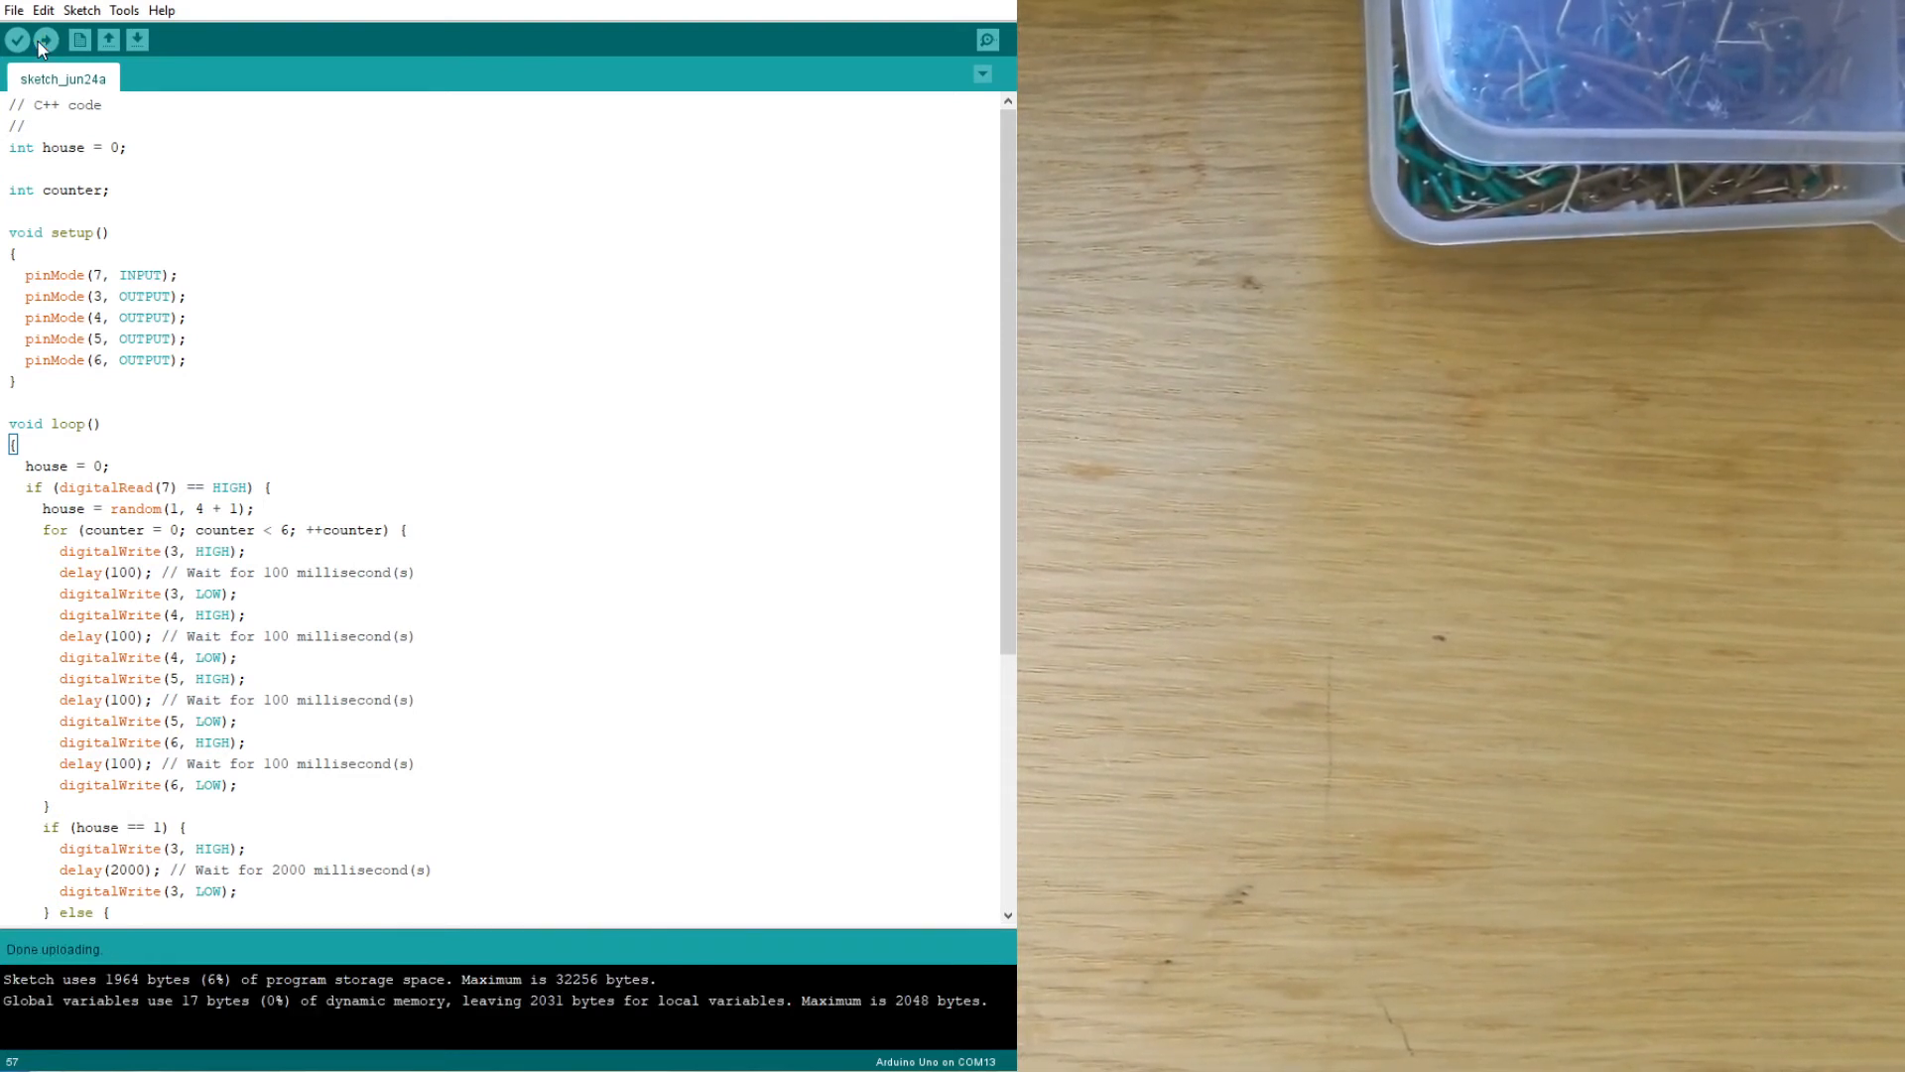
{"action": "left_click", "coordinate": [46, 40]}
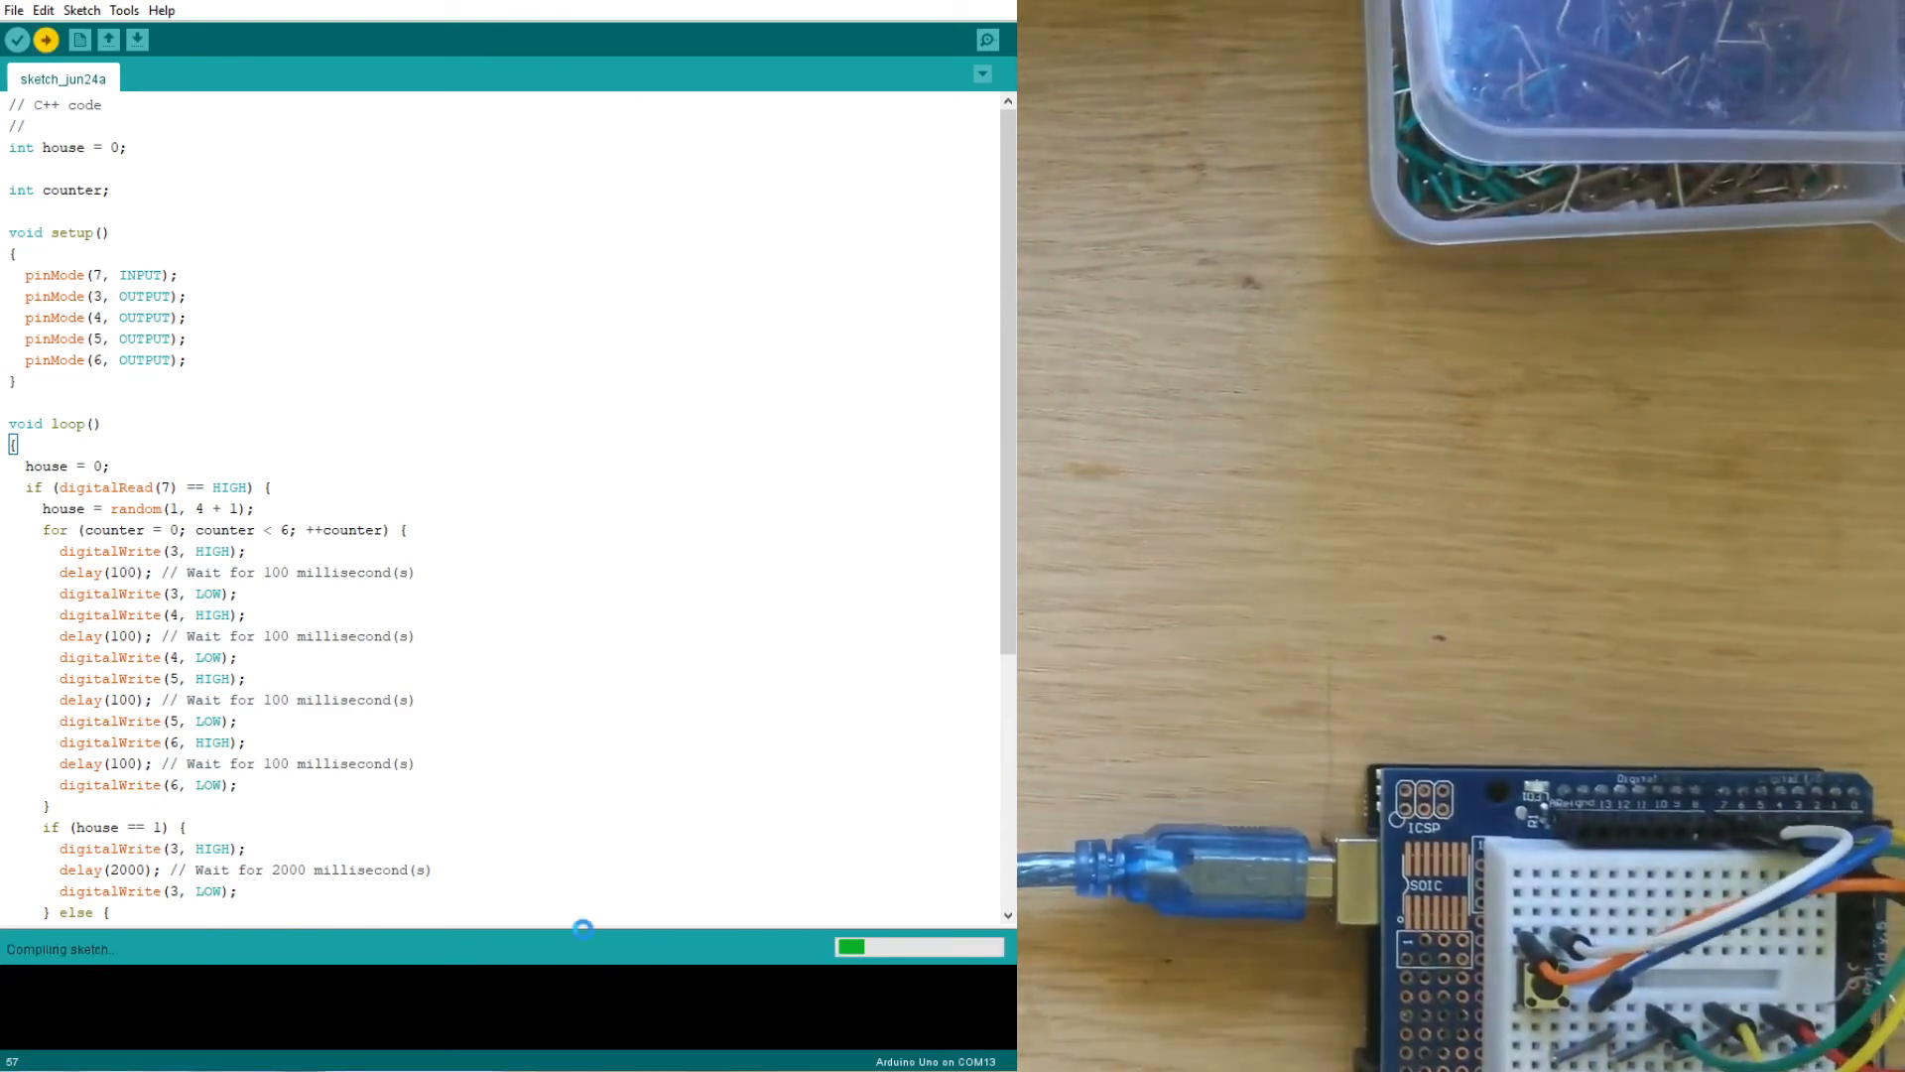